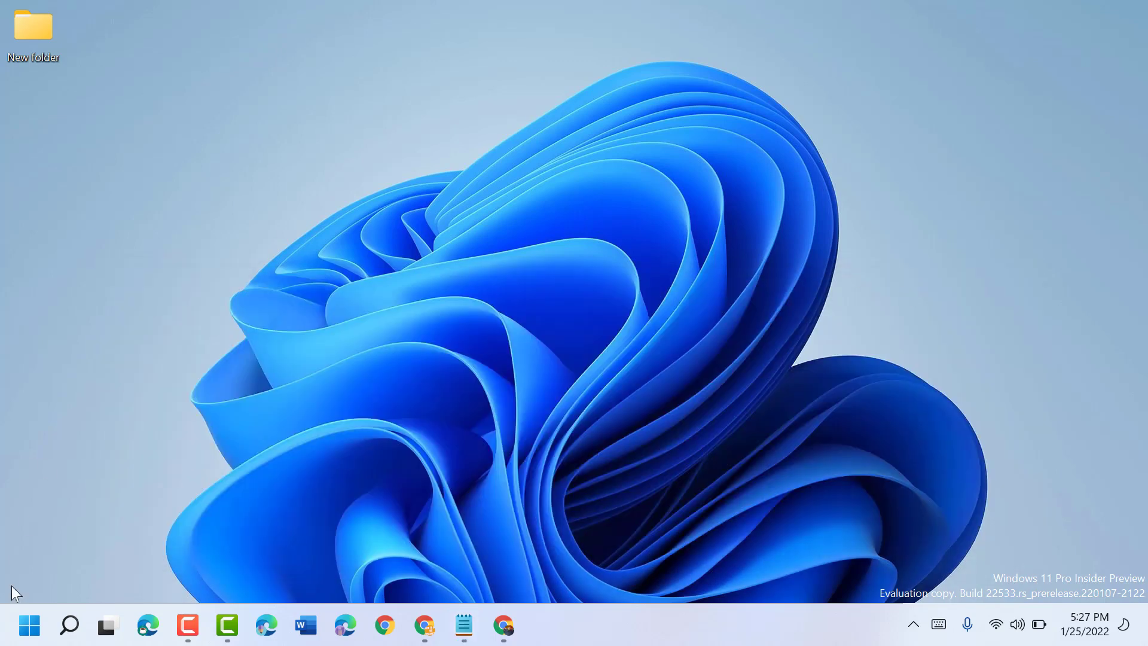
# - Find Control Panel via Start search and reach the installed programs list under Programs
pyautogui.click(69, 624)
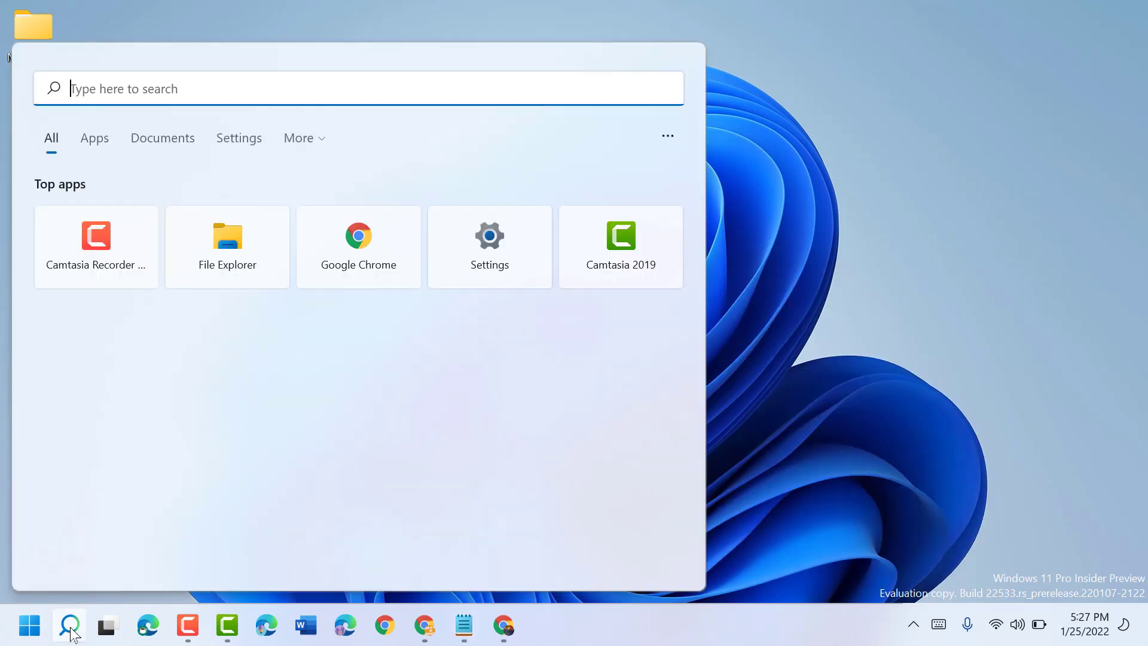
pyautogui.moveTo(256, 407)
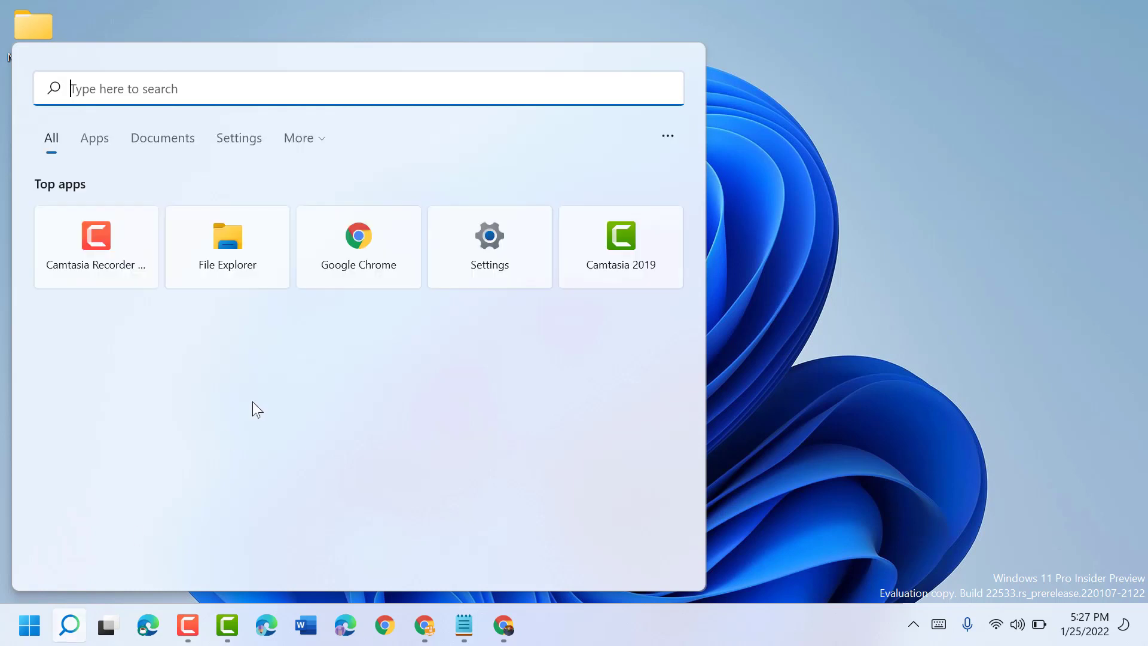
pyautogui.write('control Panel')
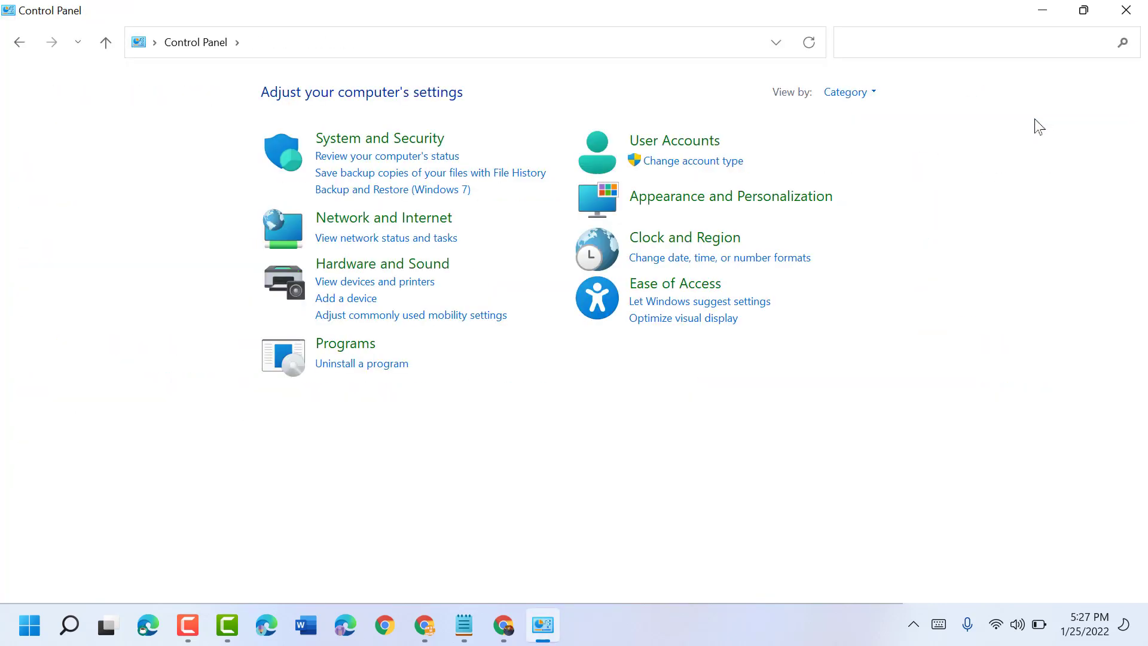
pyautogui.moveTo(344, 343)
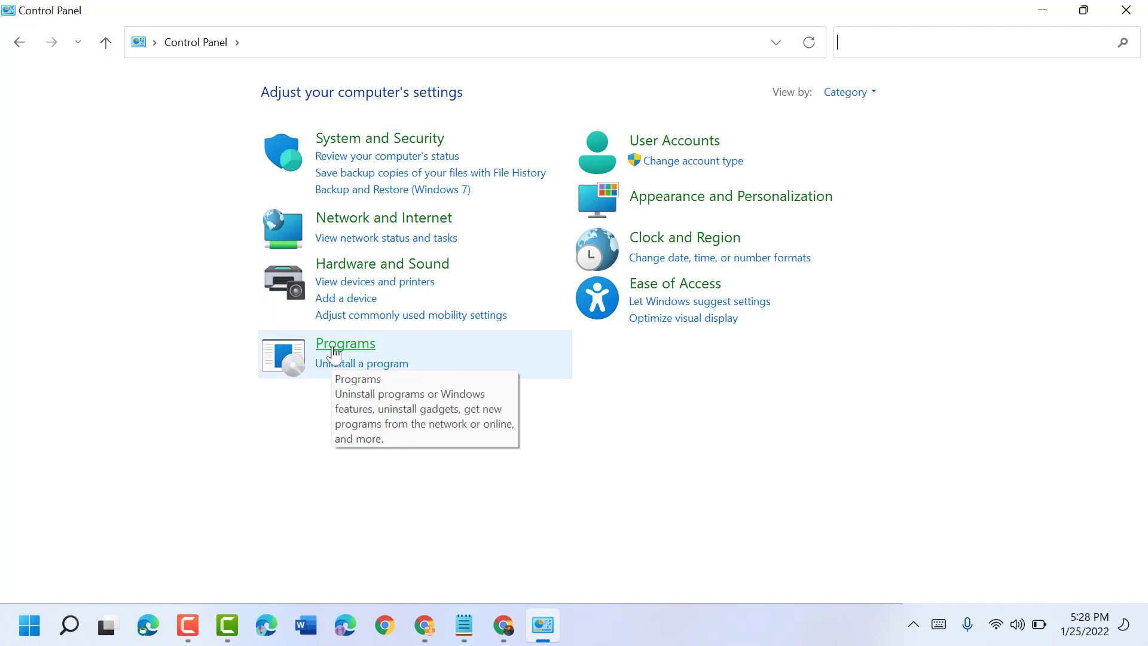
pyautogui.click(345, 343)
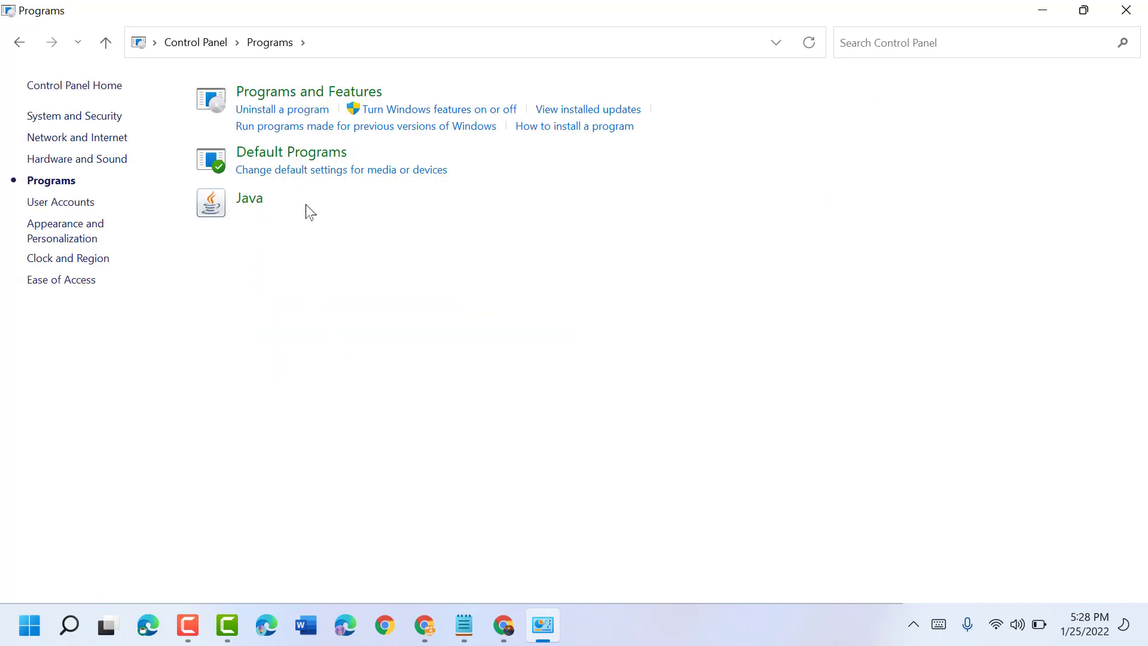
pyautogui.moveTo(308, 91)
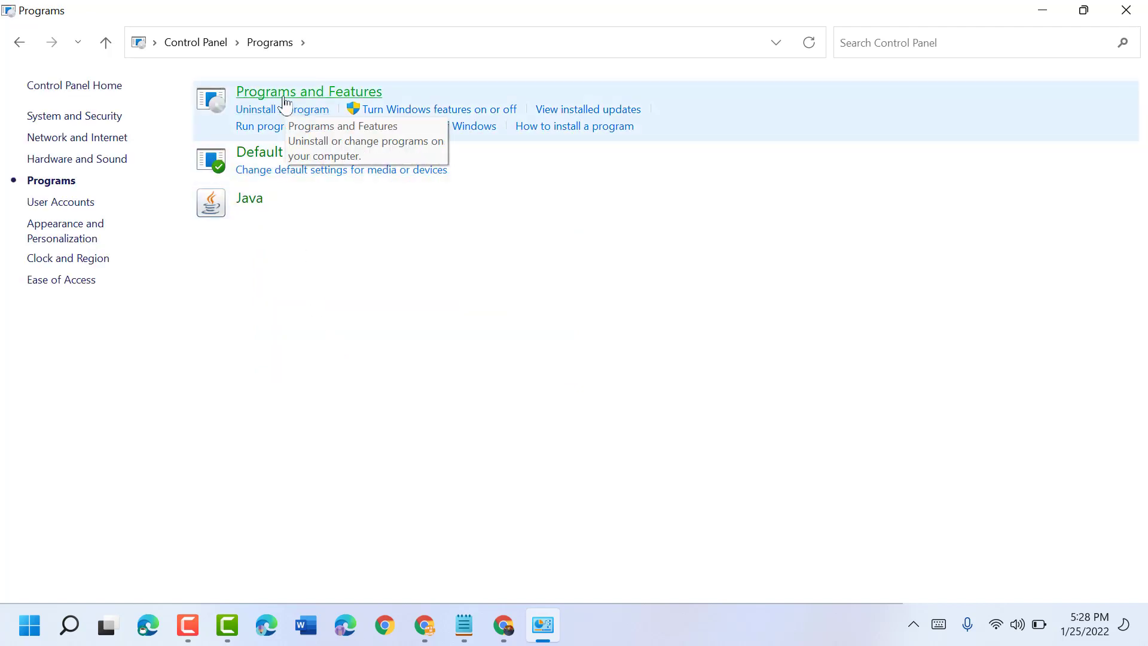
pyautogui.moveTo(308, 91)
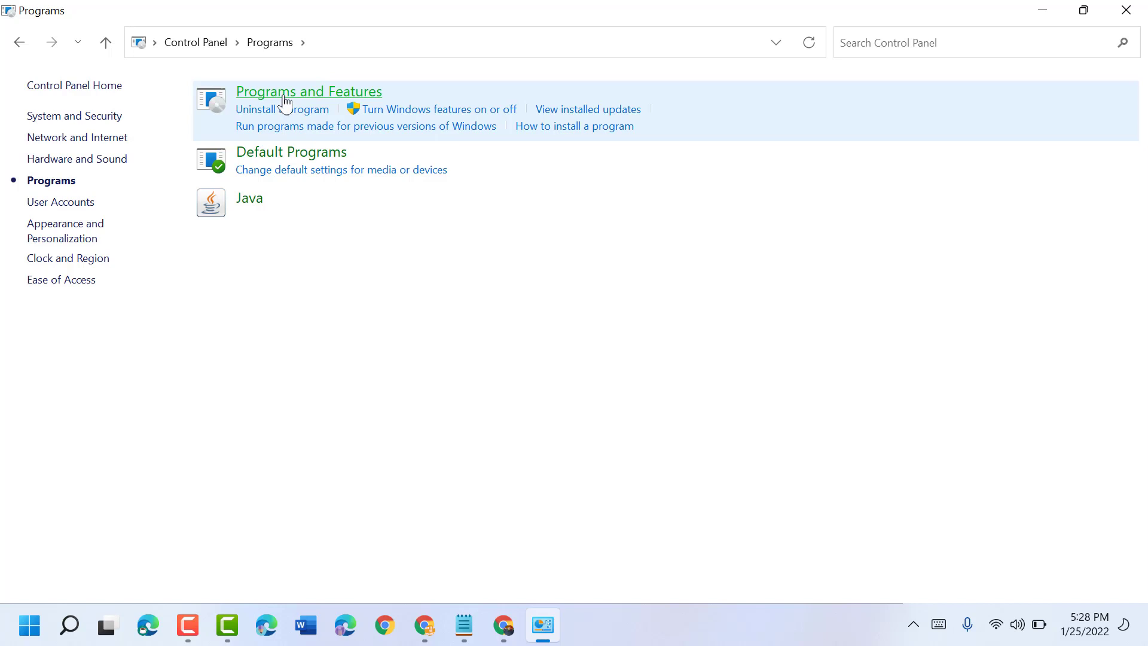
pyautogui.click(281, 109)
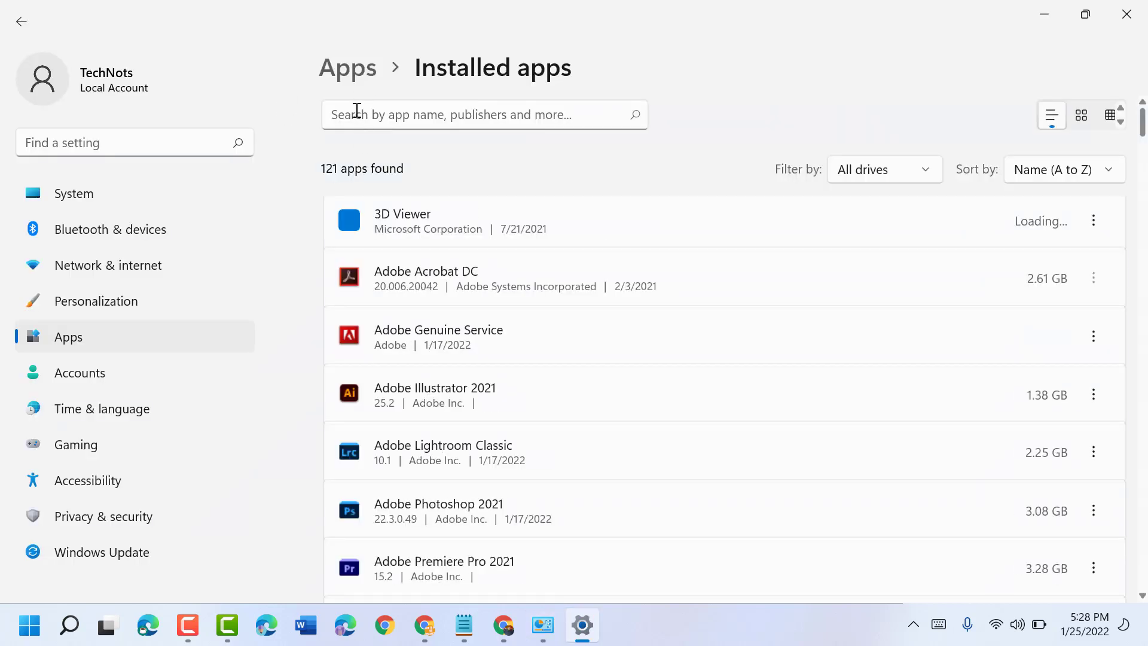
# - Filter installed apps to 'vlc' and request Uninstall for VLC media player from its menu
pyautogui.write('v')
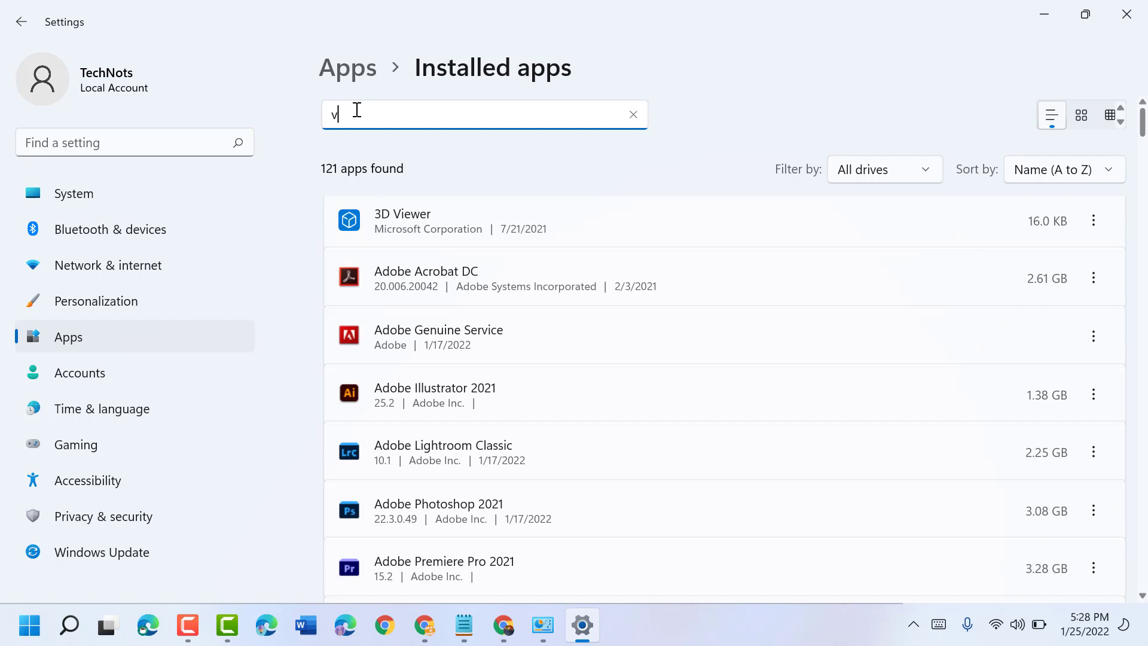
pyautogui.write('v')
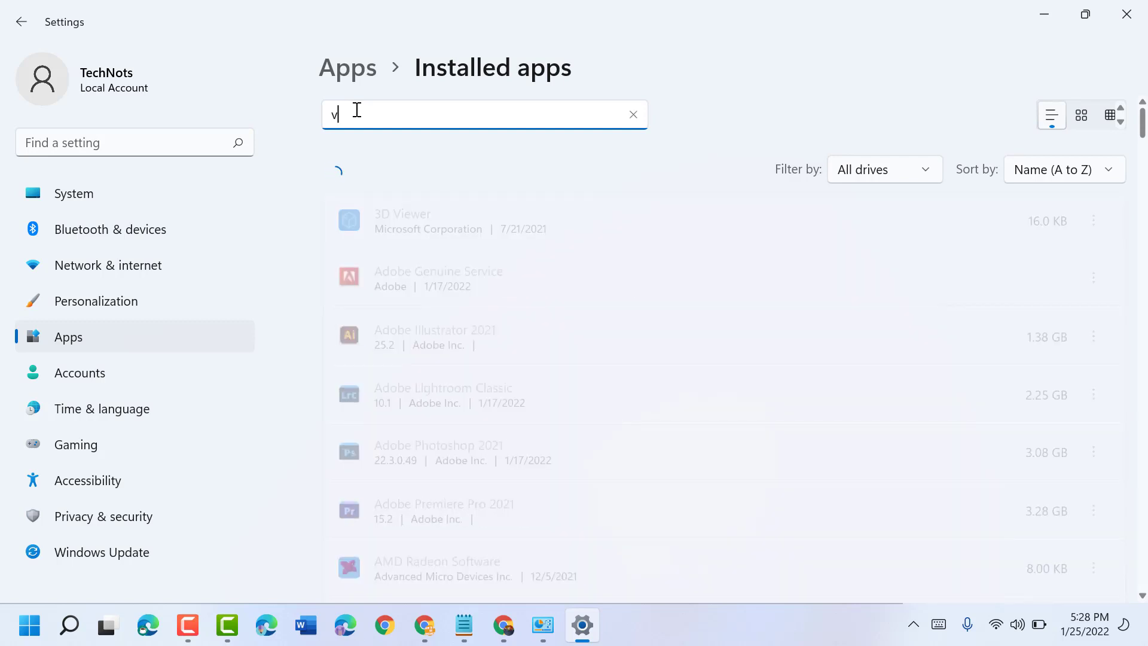
pyautogui.write('lc')
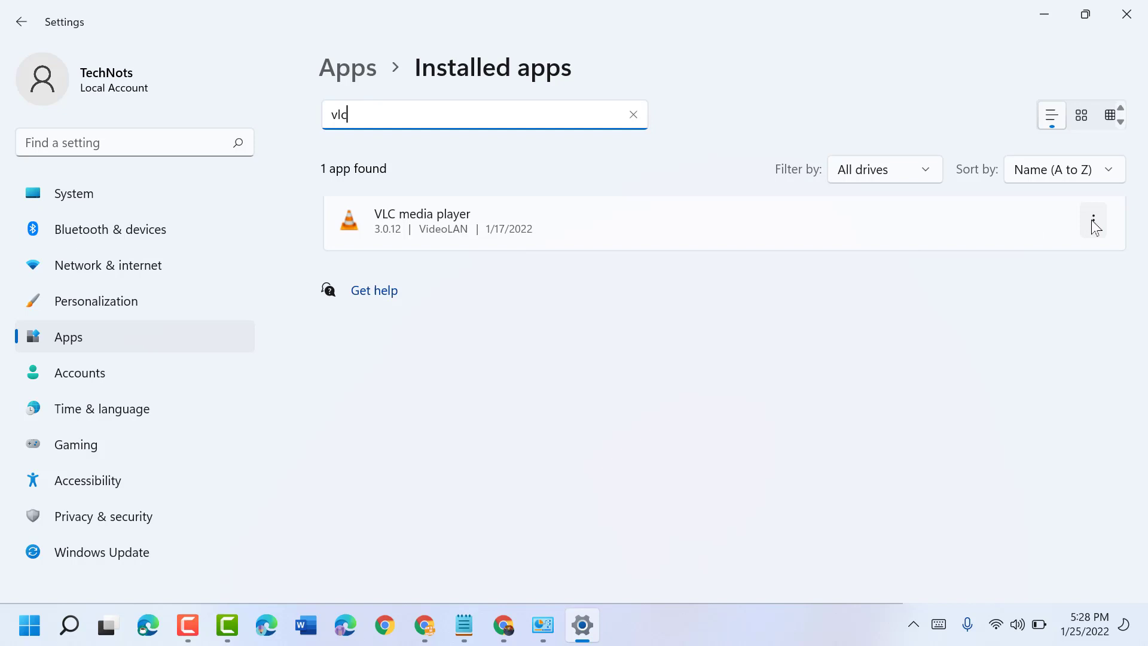
pyautogui.click(1093, 220)
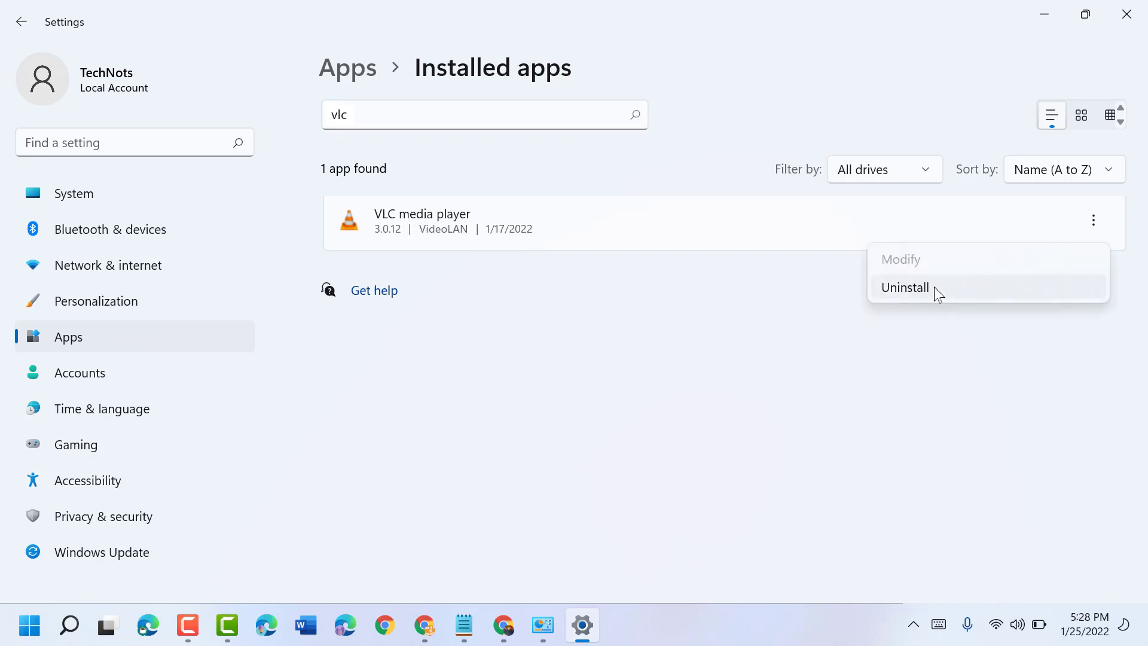
pyautogui.click(905, 287)
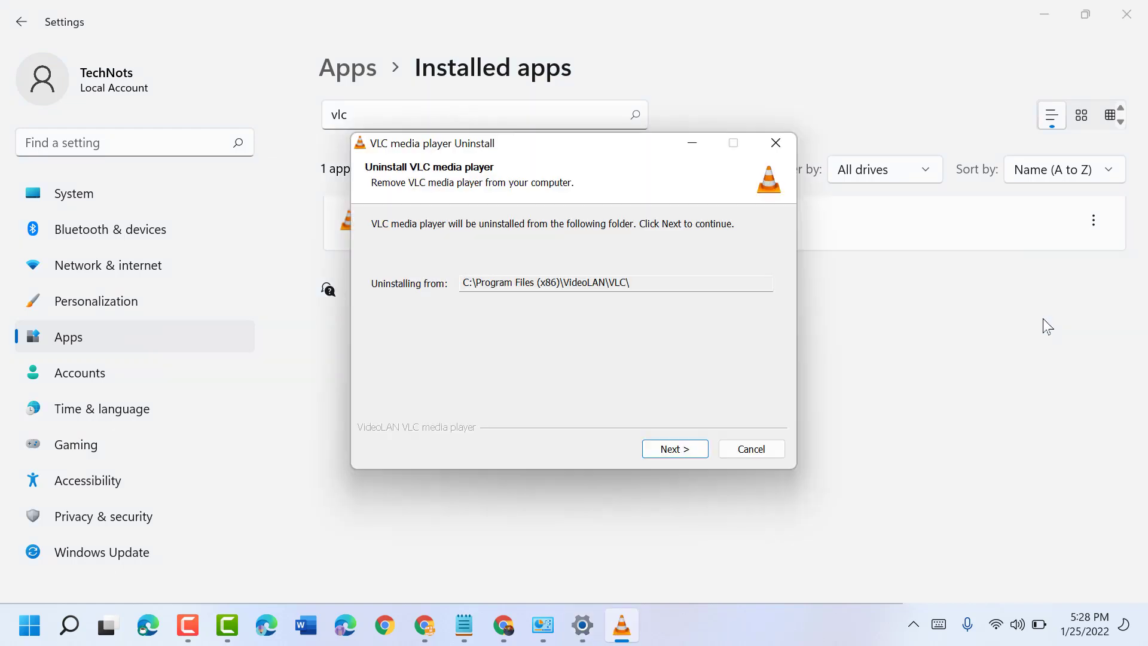
# - Uninstall VLC with 'Delete preferences and cache' ticked, finish, close Settings and return to Chrome
pyautogui.click(673, 448)
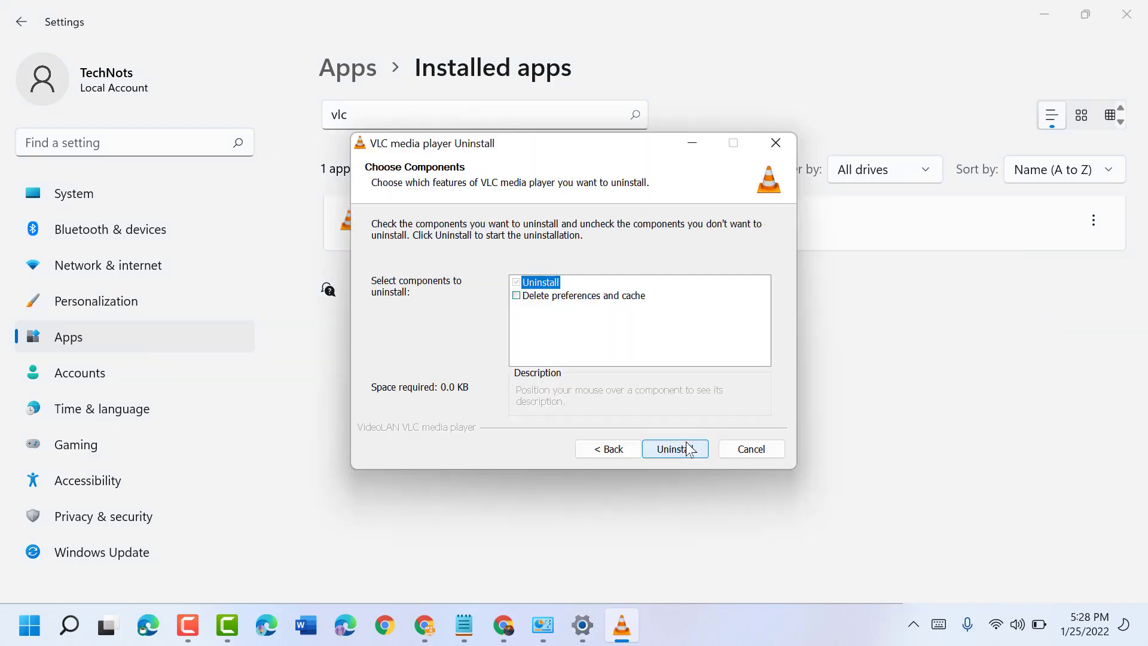
pyautogui.moveTo(540, 300)
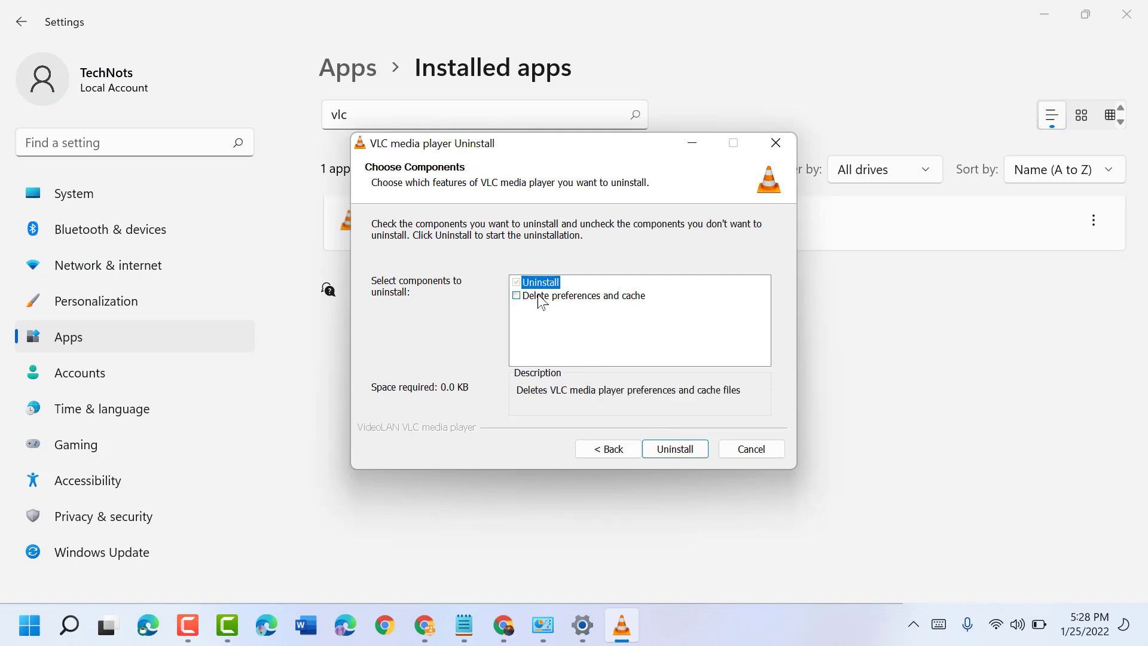
pyautogui.click(516, 295)
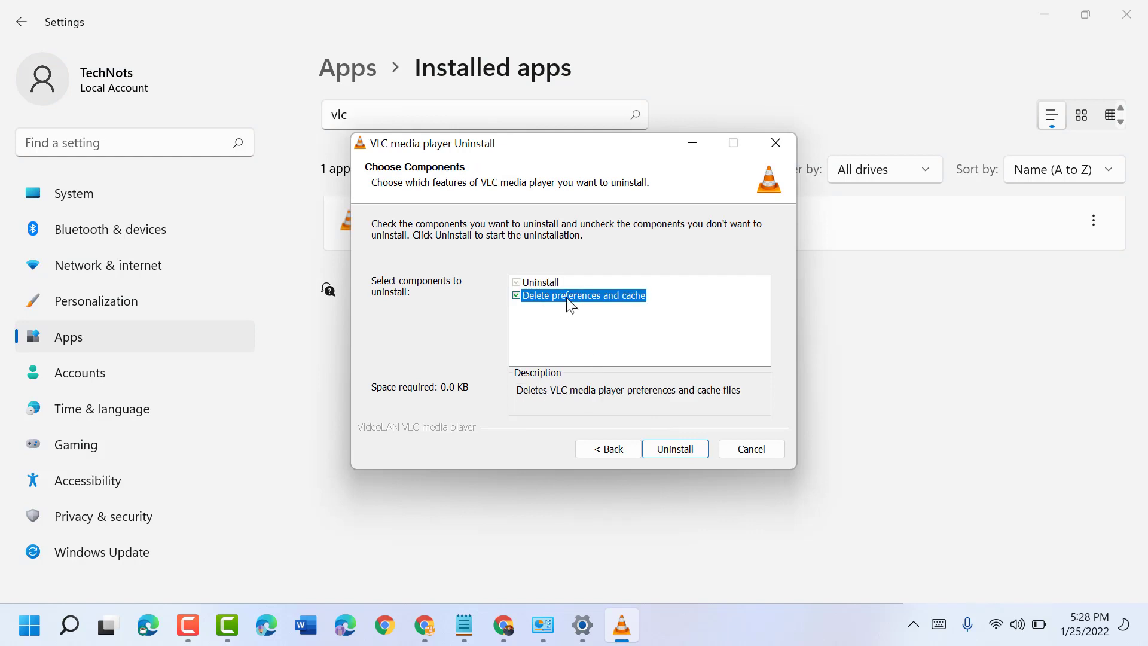
pyautogui.click(675, 448)
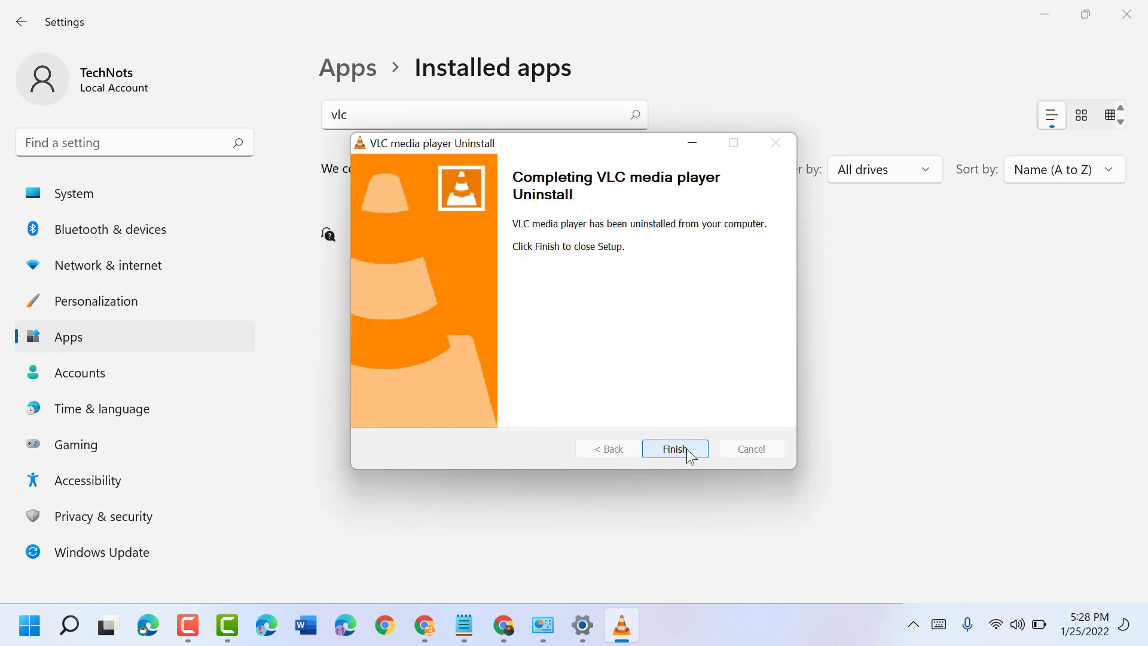
pyautogui.click(673, 448)
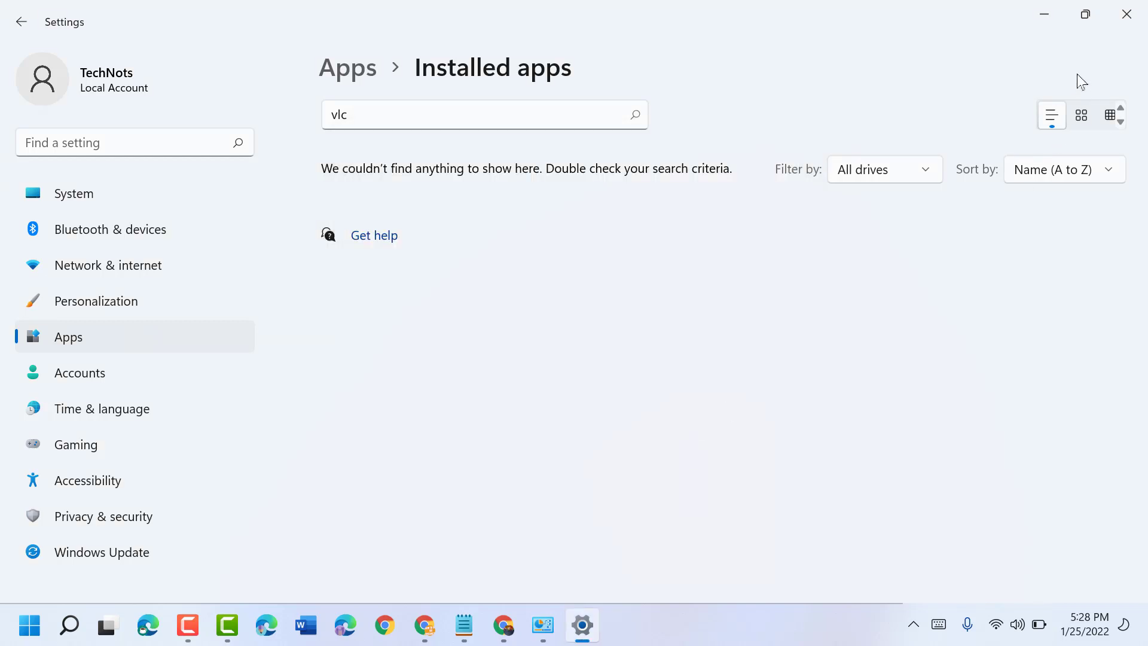
pyautogui.click(543, 625)
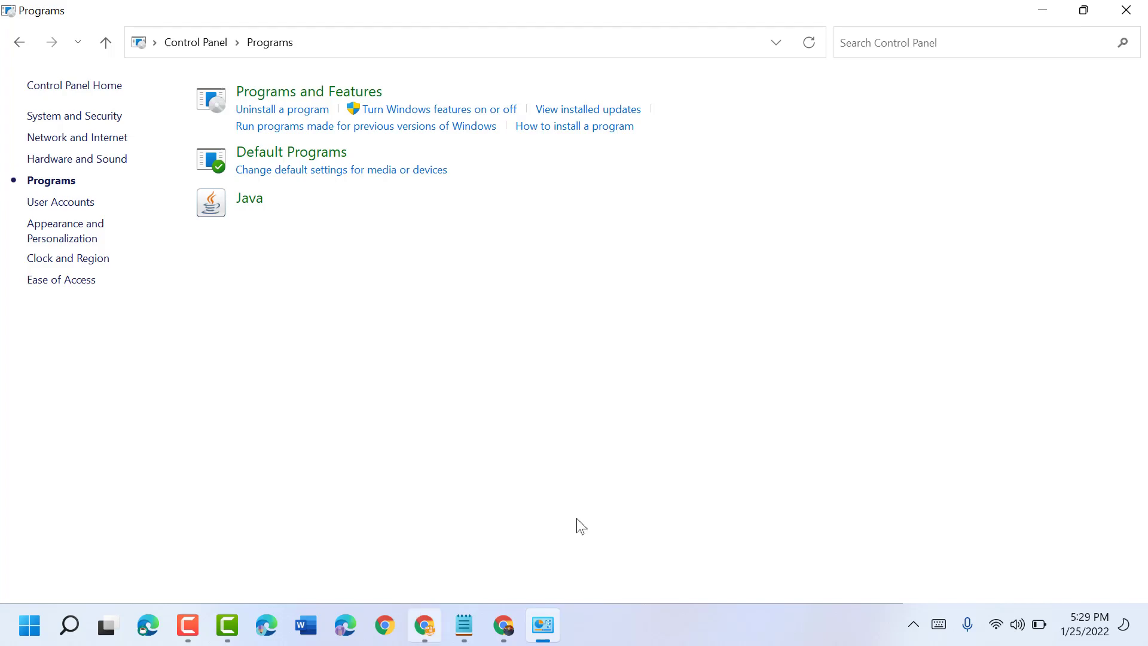
pyautogui.click(1125, 11)
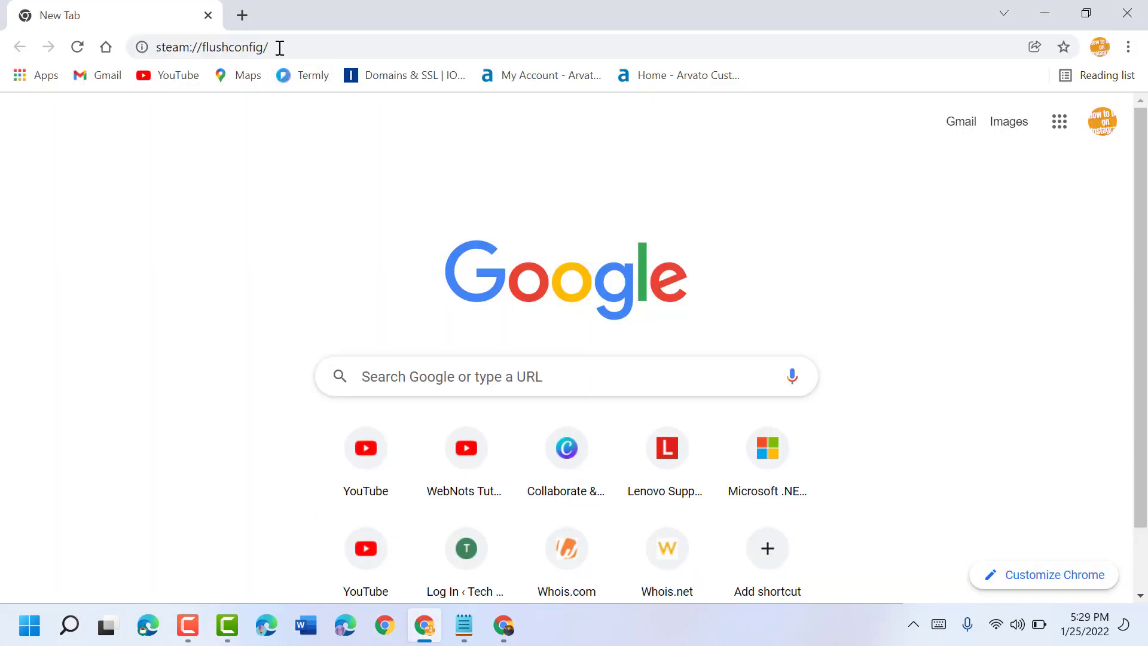
# - Search Google for vlc media player and land on videolan.org
pyautogui.write('v')
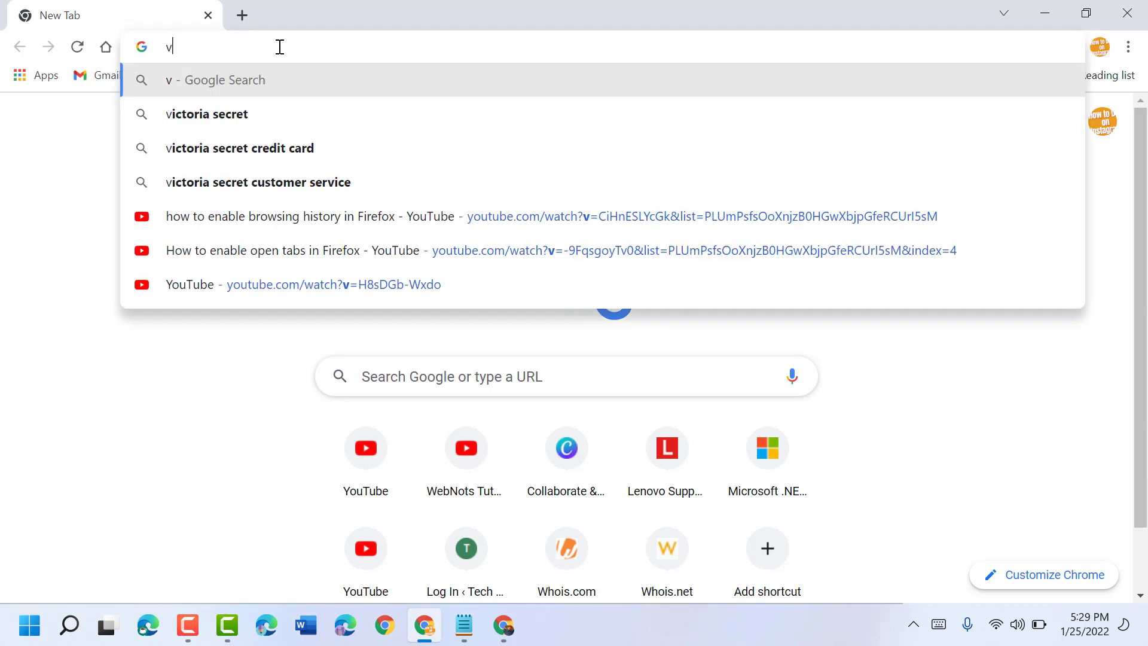
pyautogui.write('lc')
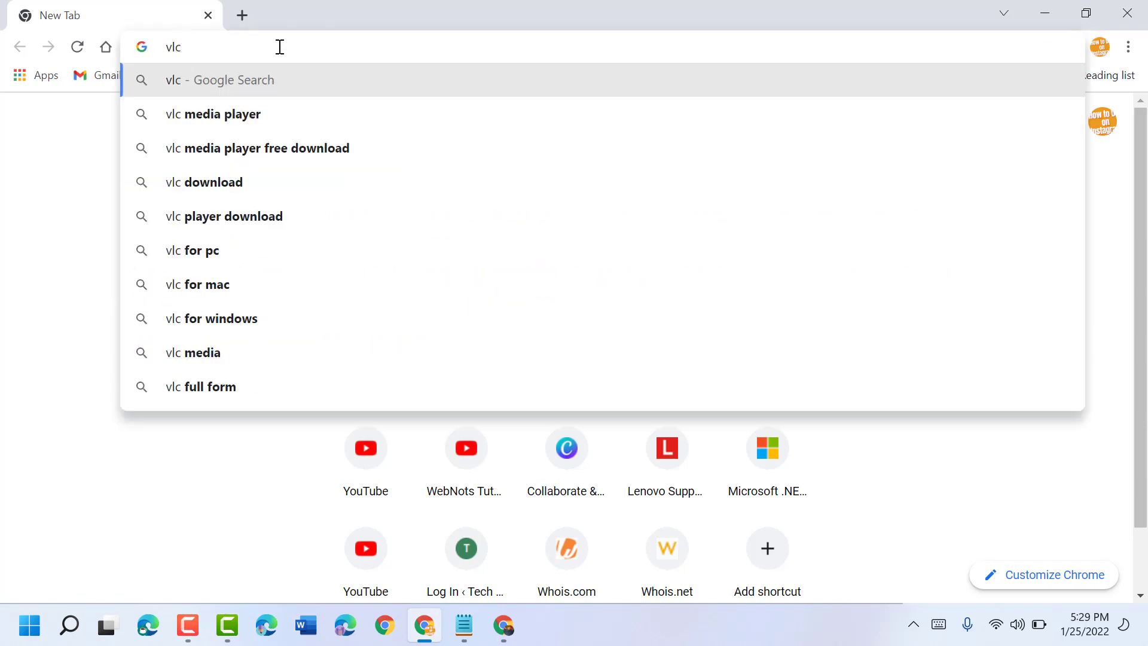
pyautogui.moveTo(213, 115)
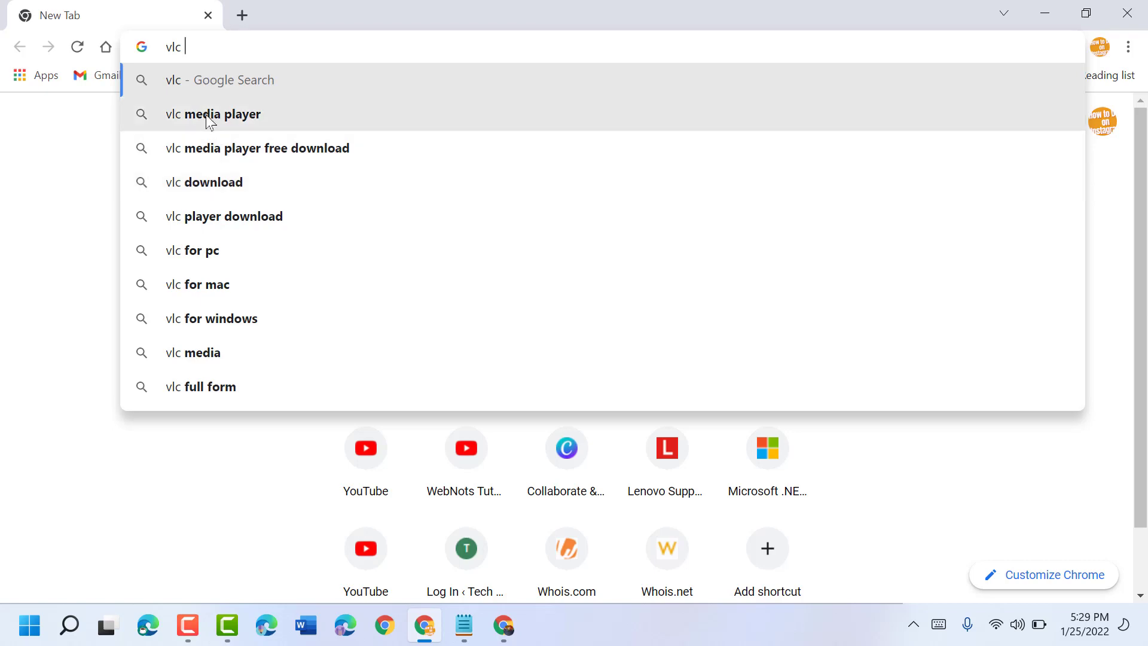
pyautogui.click(213, 115)
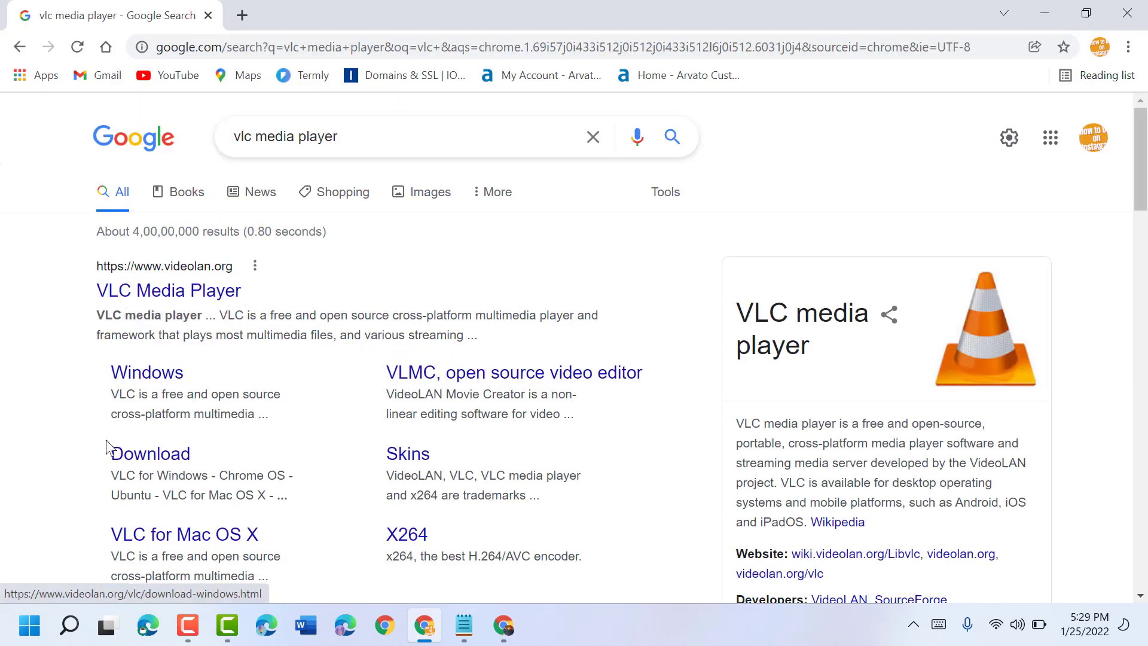
pyautogui.click(167, 290)
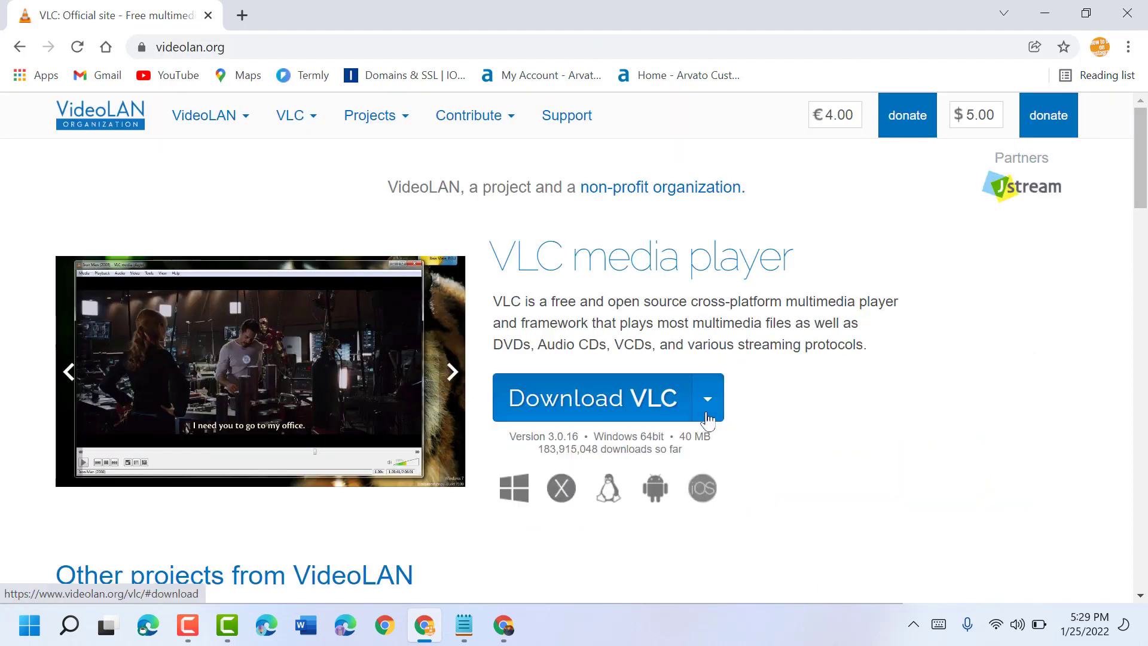
# - Download the Windows 64-bit build, vlc-3.0.16-win64.exe, from the Download VLC menu
pyautogui.click(707, 397)
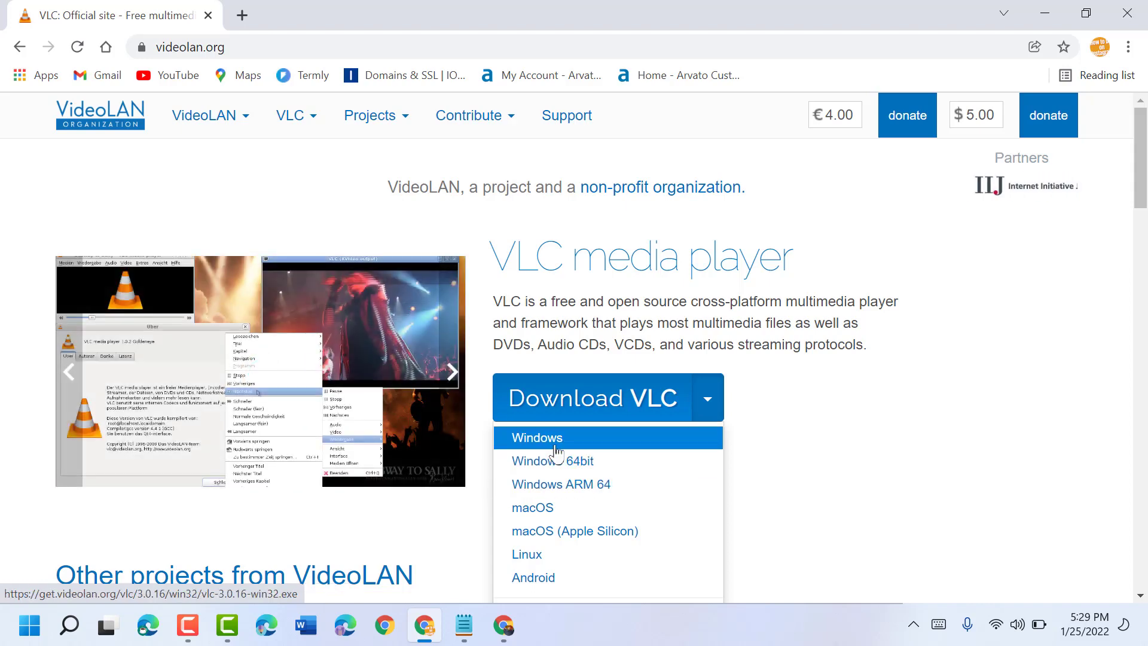
pyautogui.moveTo(556, 553)
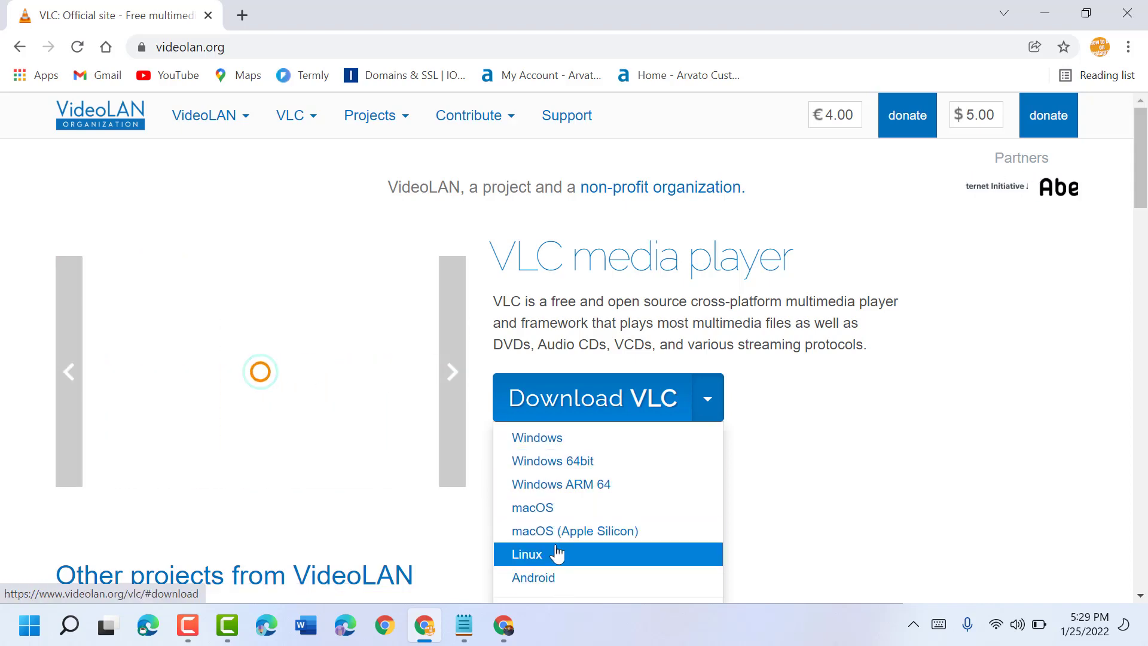
pyautogui.moveTo(560, 484)
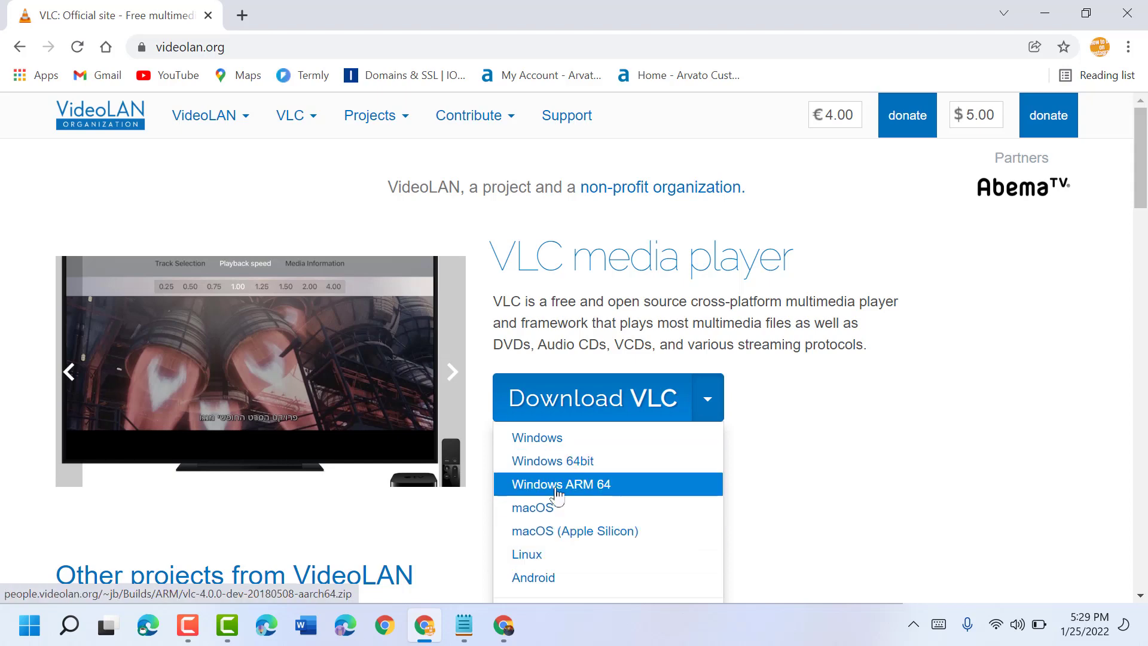
pyautogui.click(560, 484)
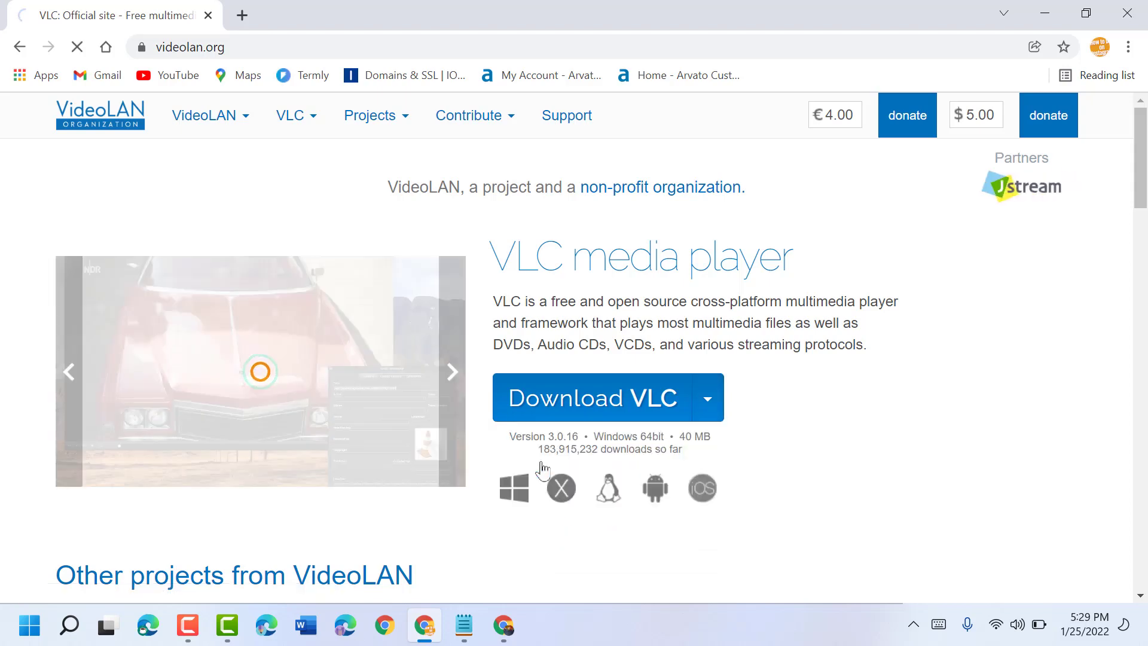
pyautogui.click(593, 397)
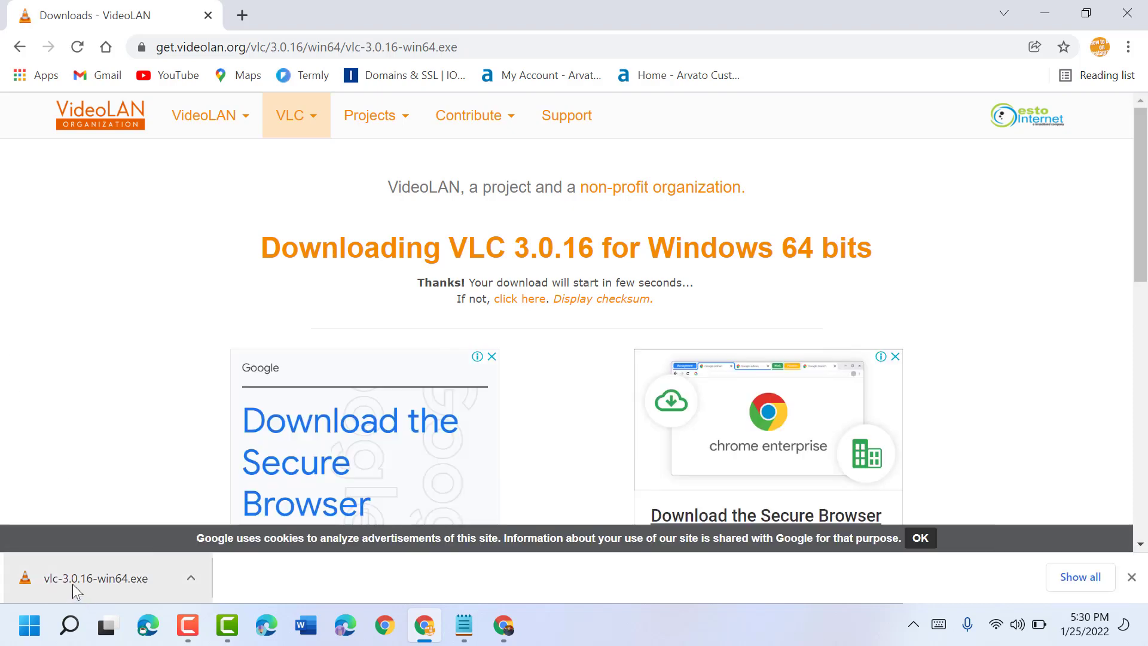
# - Run vlc-3.0.16-win64.exe in English and accept the default components
pyautogui.click(95, 579)
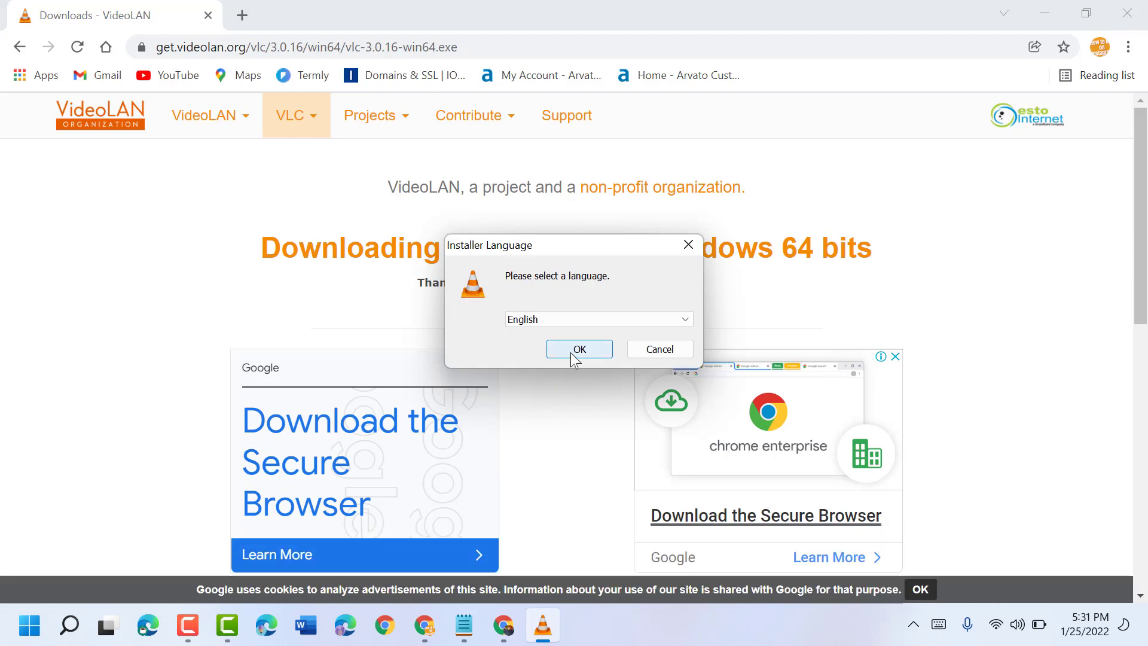
pyautogui.click(579, 350)
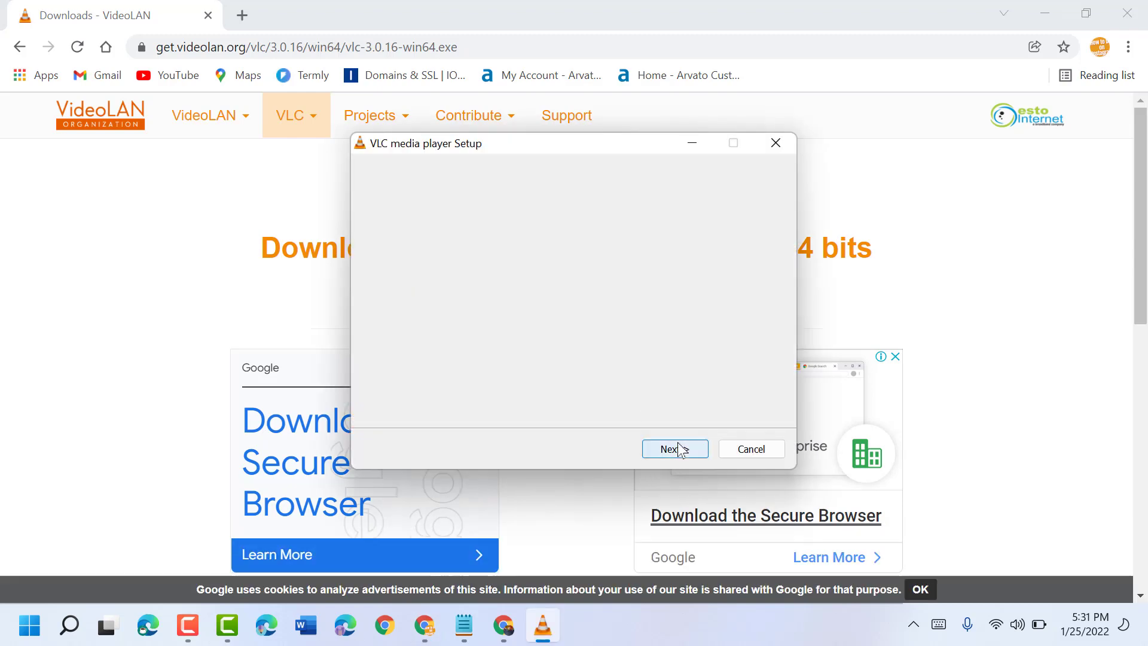
pyautogui.click(670, 448)
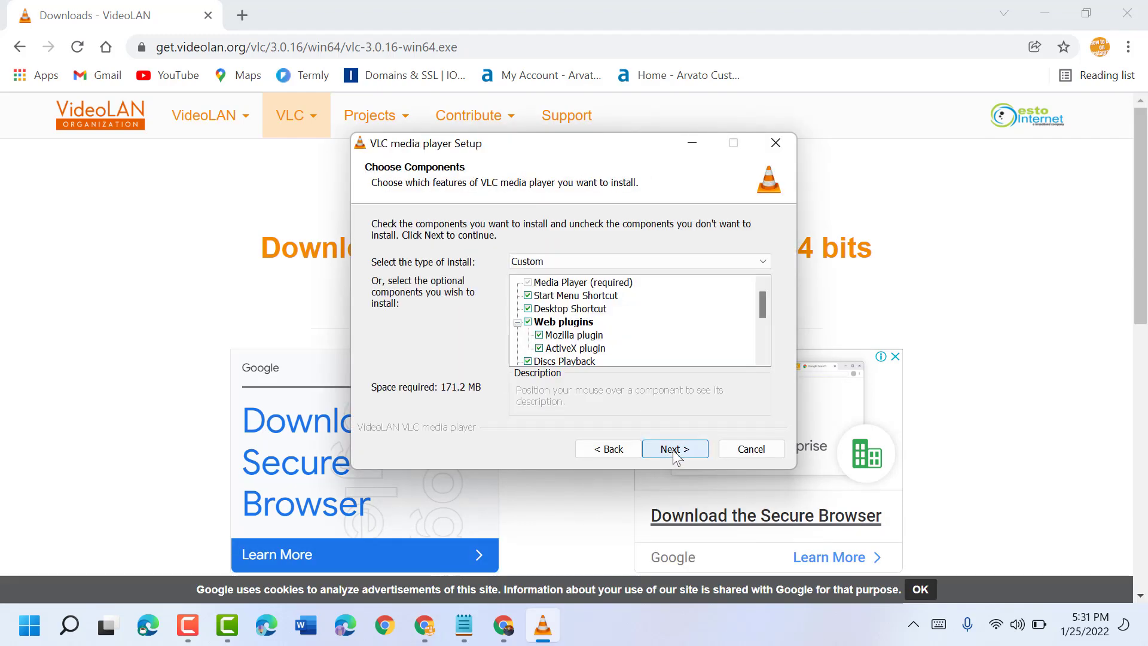
pyautogui.click(674, 449)
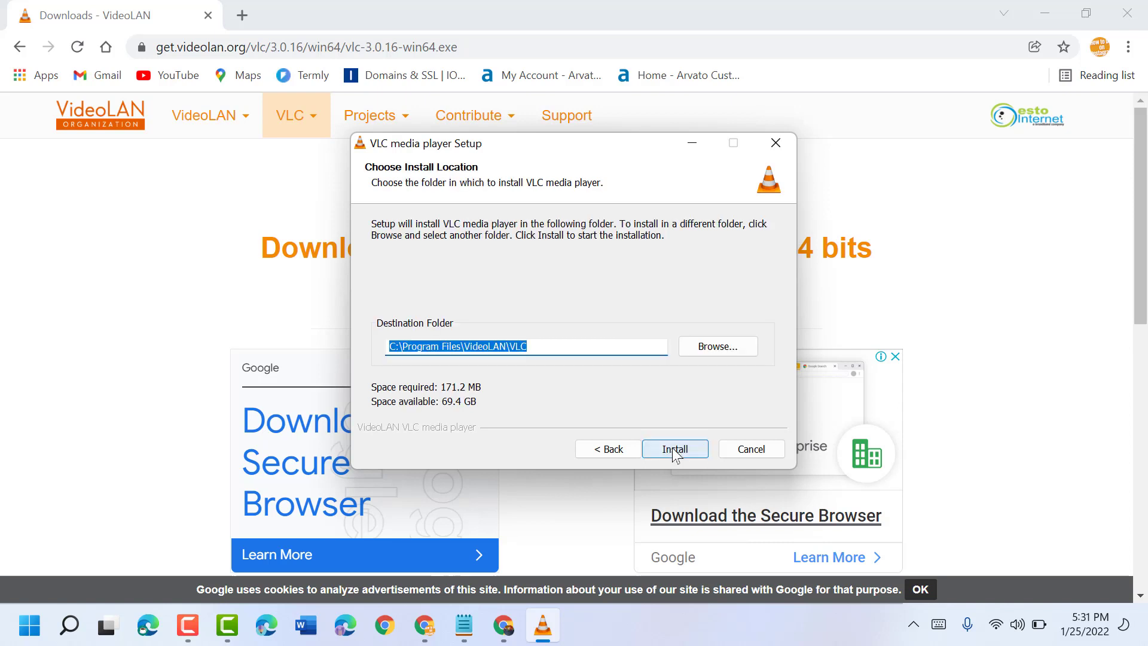
# - Install VLC into the default folder and advance to the Completing page
pyautogui.click(674, 448)
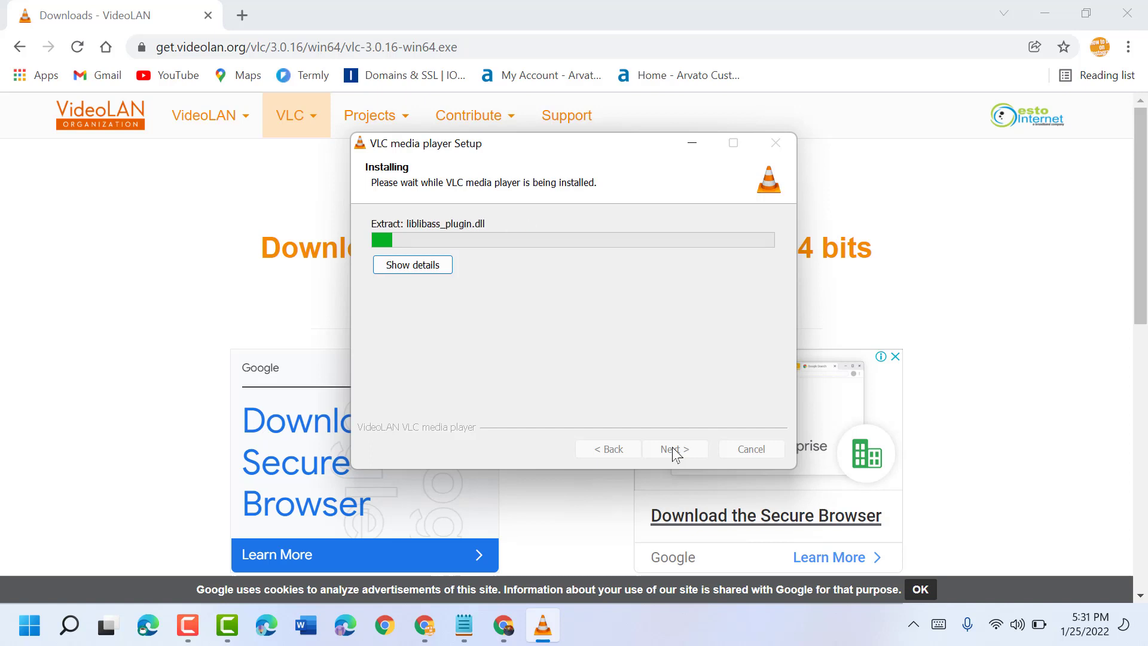
pyautogui.moveTo(528, 268)
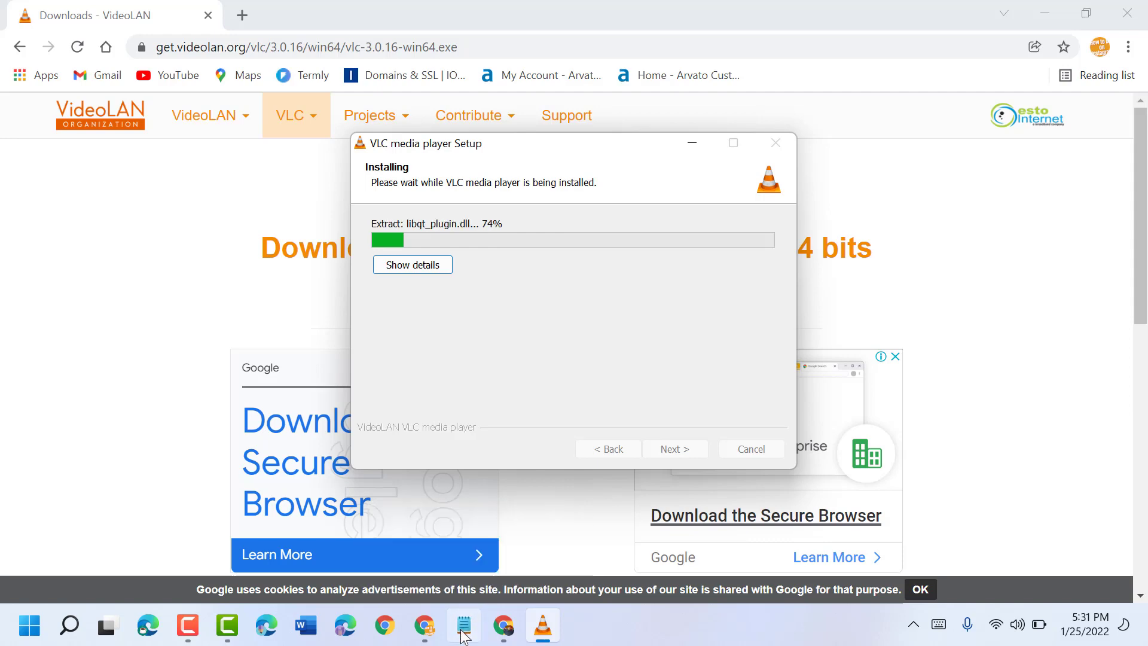
pyautogui.click(463, 626)
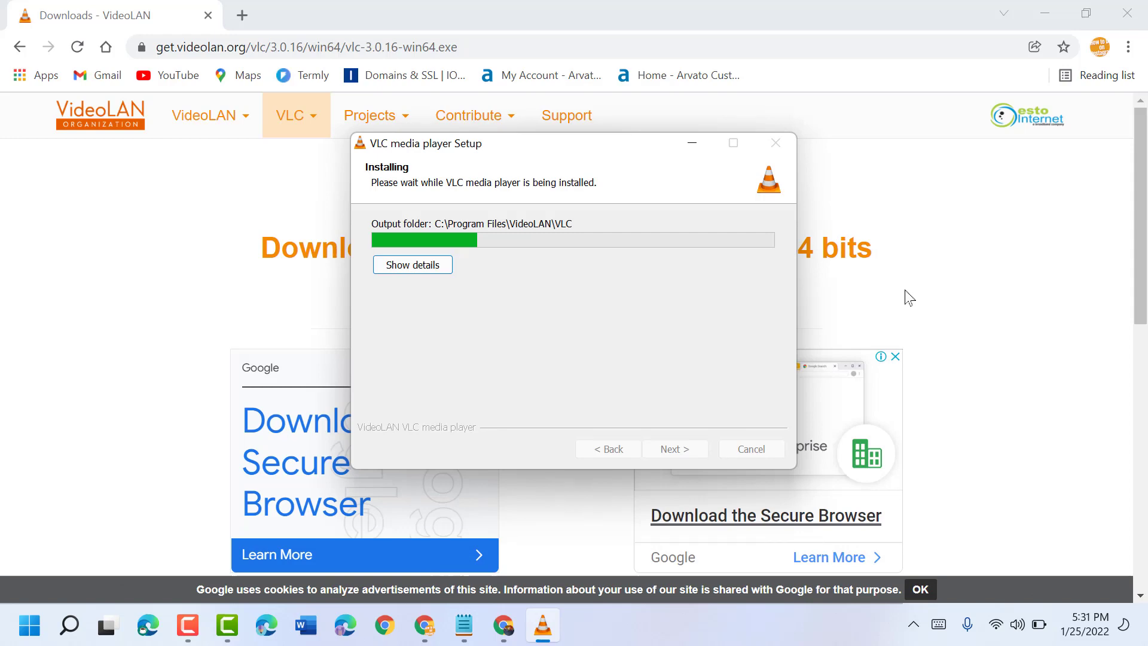
pyautogui.moveTo(670, 461)
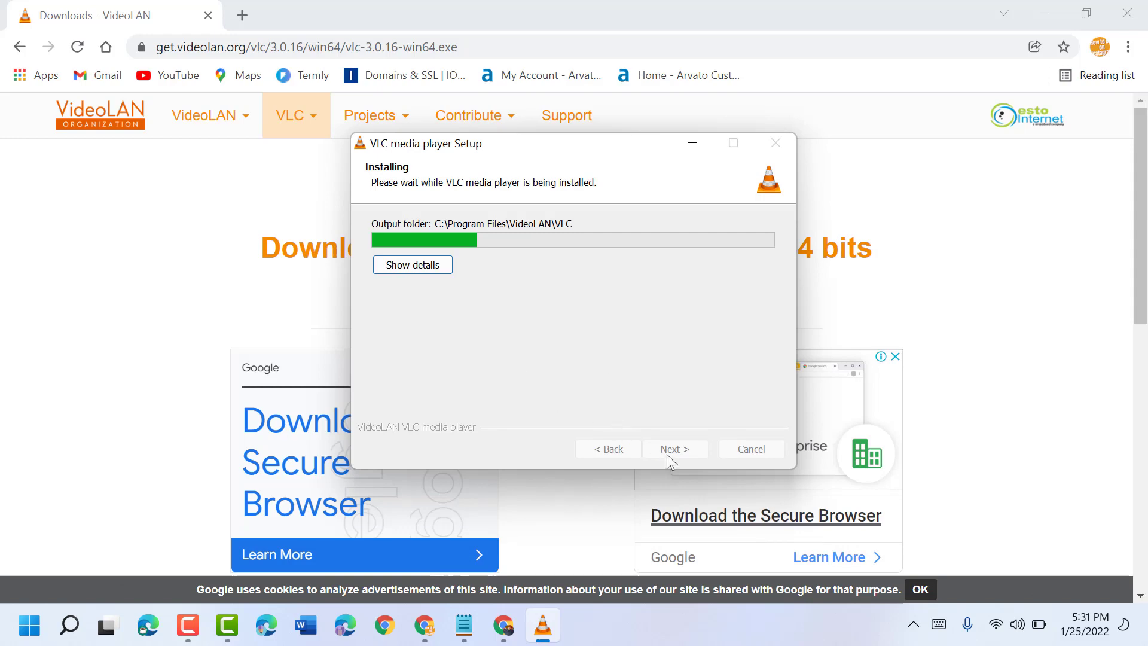
pyautogui.click(674, 448)
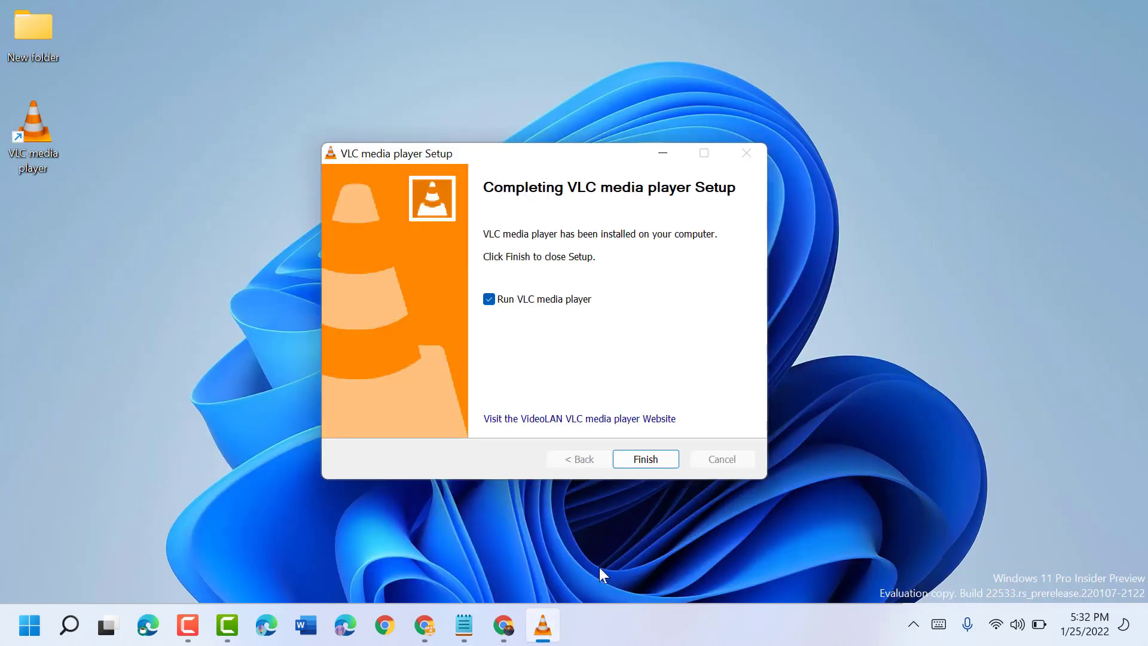
# - Finish setup with Run VLC checked so the player launches to its privacy prompt
pyautogui.click(644, 458)
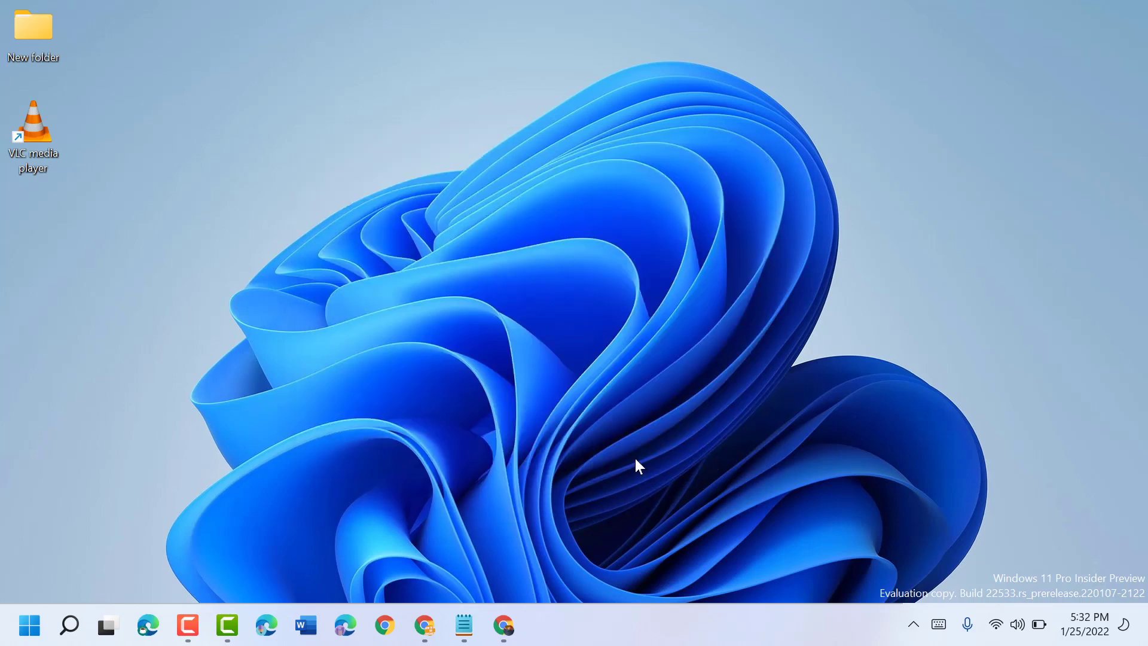
pyautogui.doubleClick(31, 128)
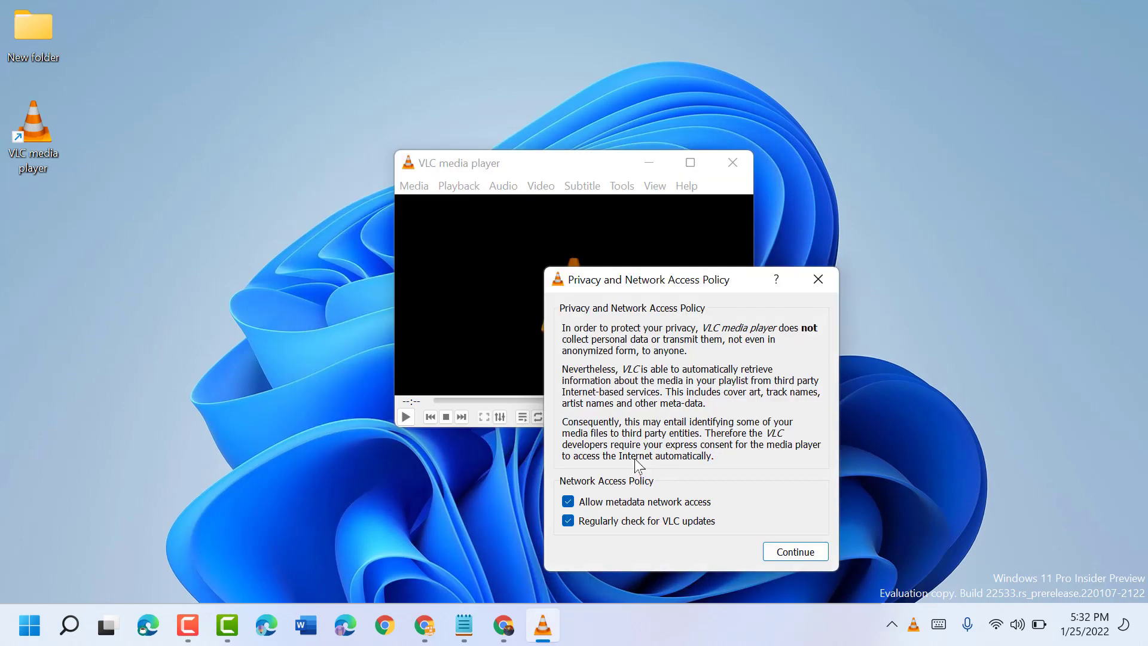
pyautogui.moveTo(798, 526)
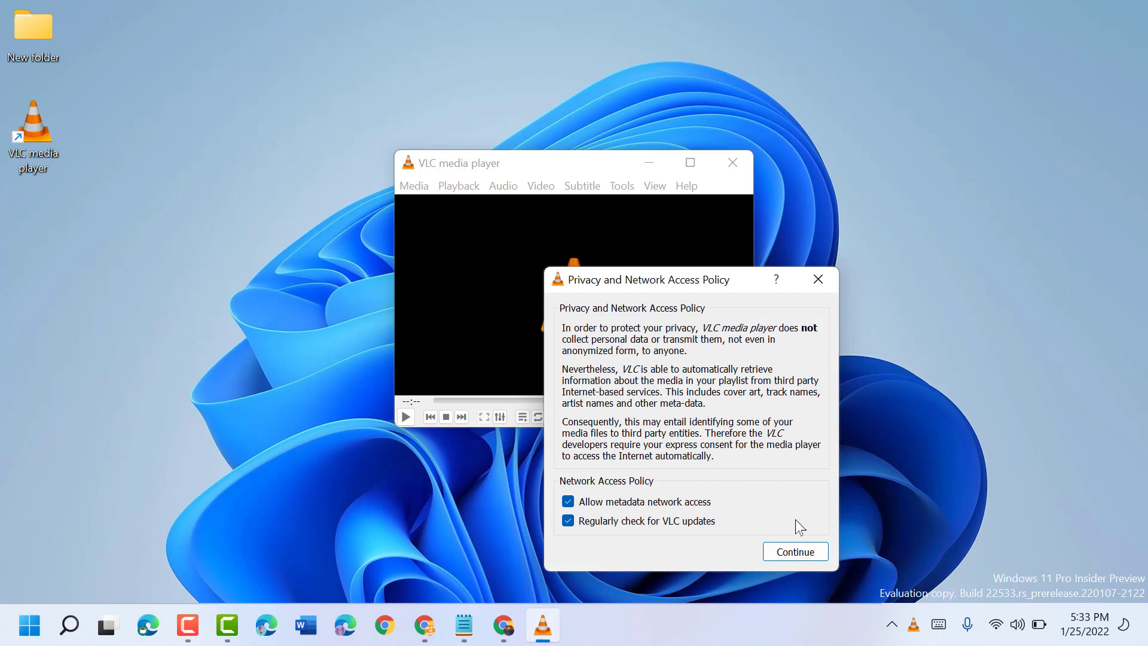